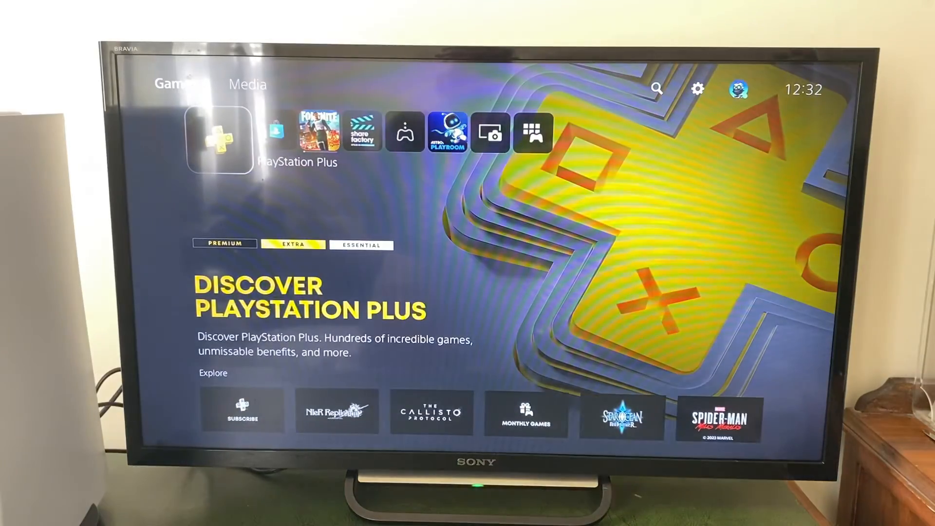
- Delete Fortnite from the home screen via Options and confirm with OK
{"action": "key", "text": "right"}
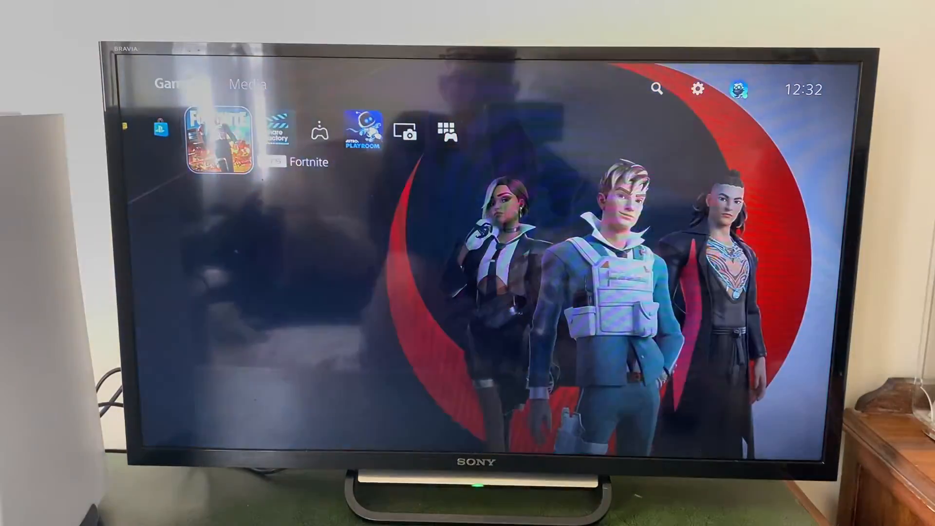
{"action": "left_click", "coordinate": [221, 130]}
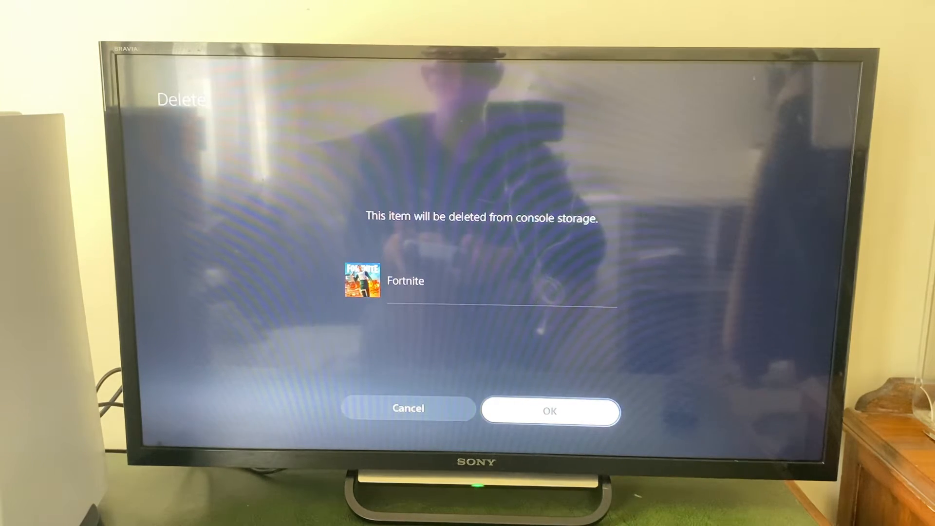
{"action": "left_click", "coordinate": [549, 412]}
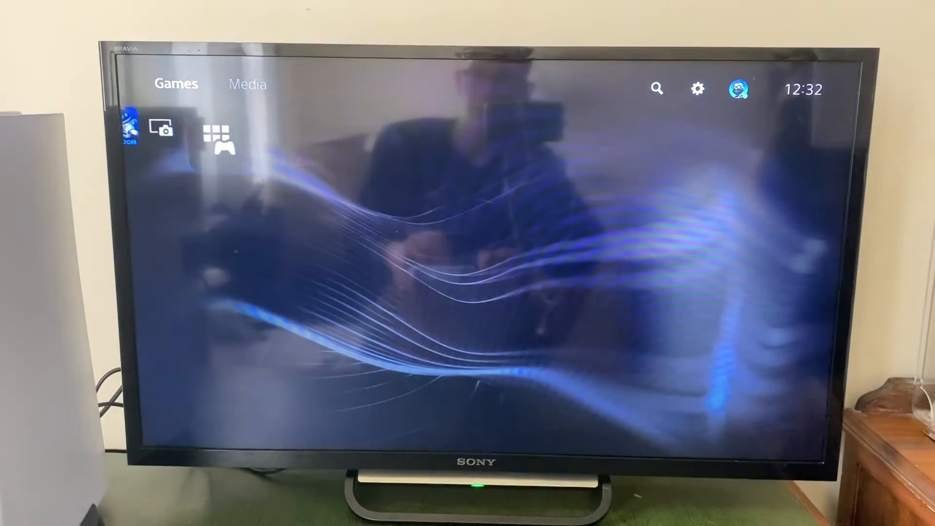
- Open the Game Library and choose Delete on ASTRO's PLAYROOM
{"action": "left_click", "coordinate": [216, 139]}
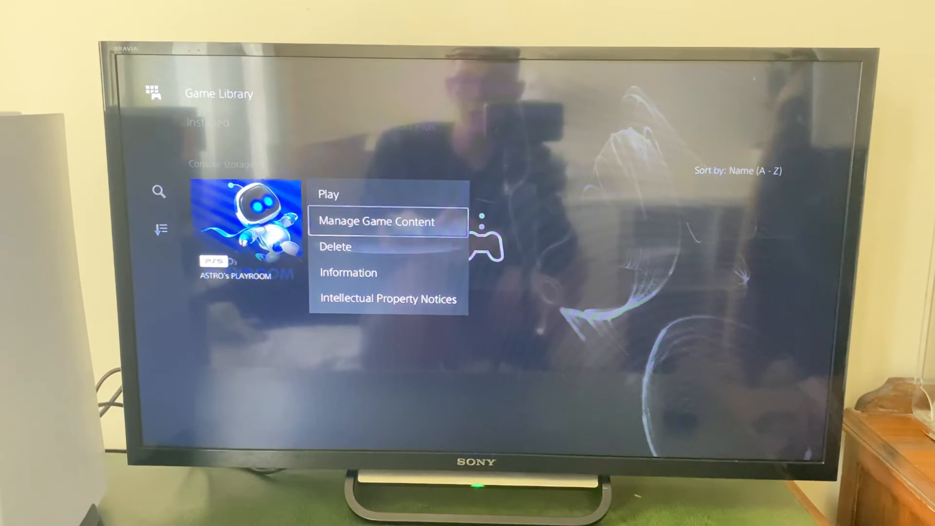
{"action": "left_click", "coordinate": [335, 246]}
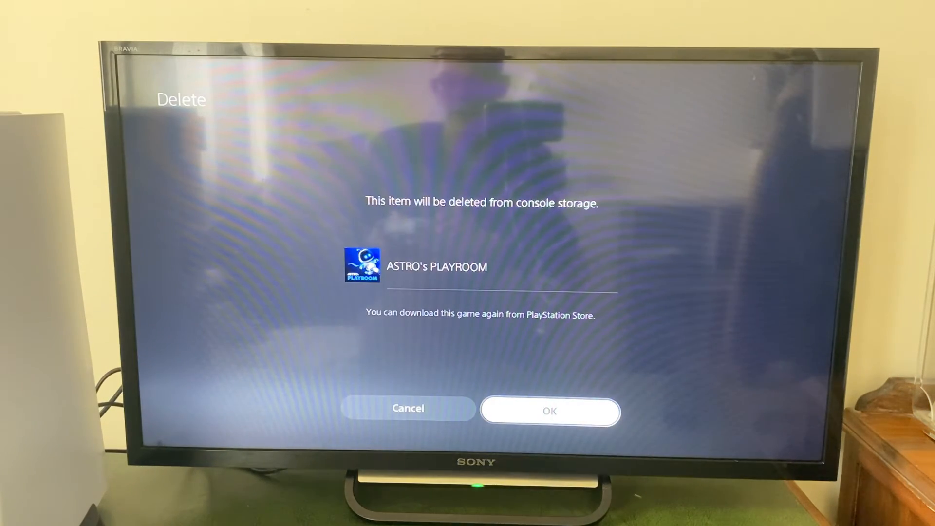